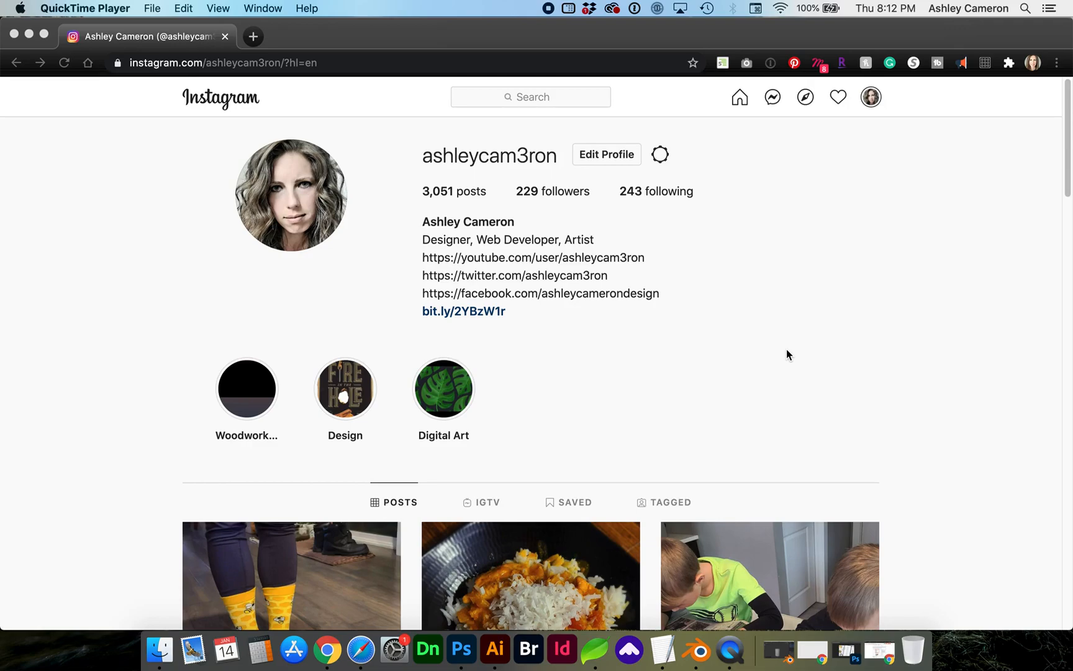
mouse_move(315, 203)
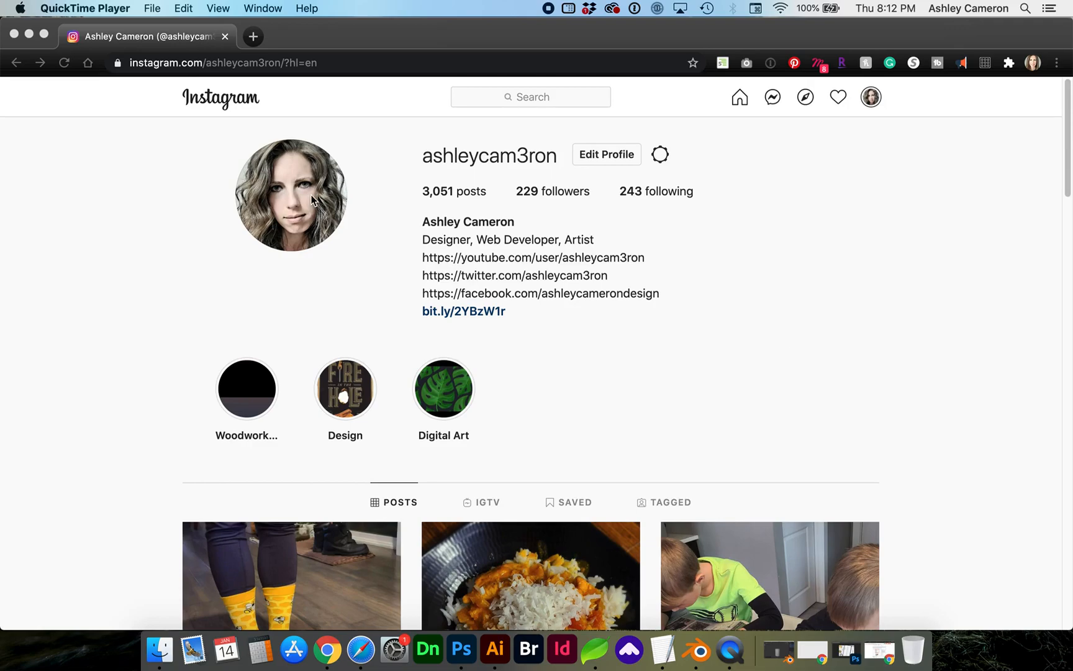
mouse_move(355, 186)
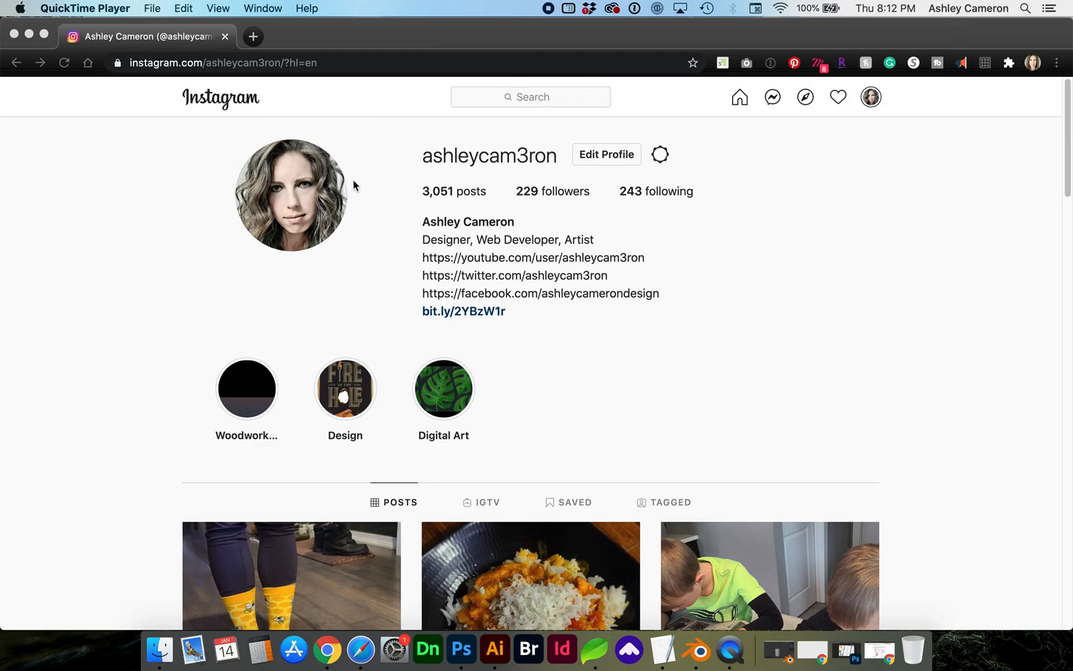
mouse_move(249, 69)
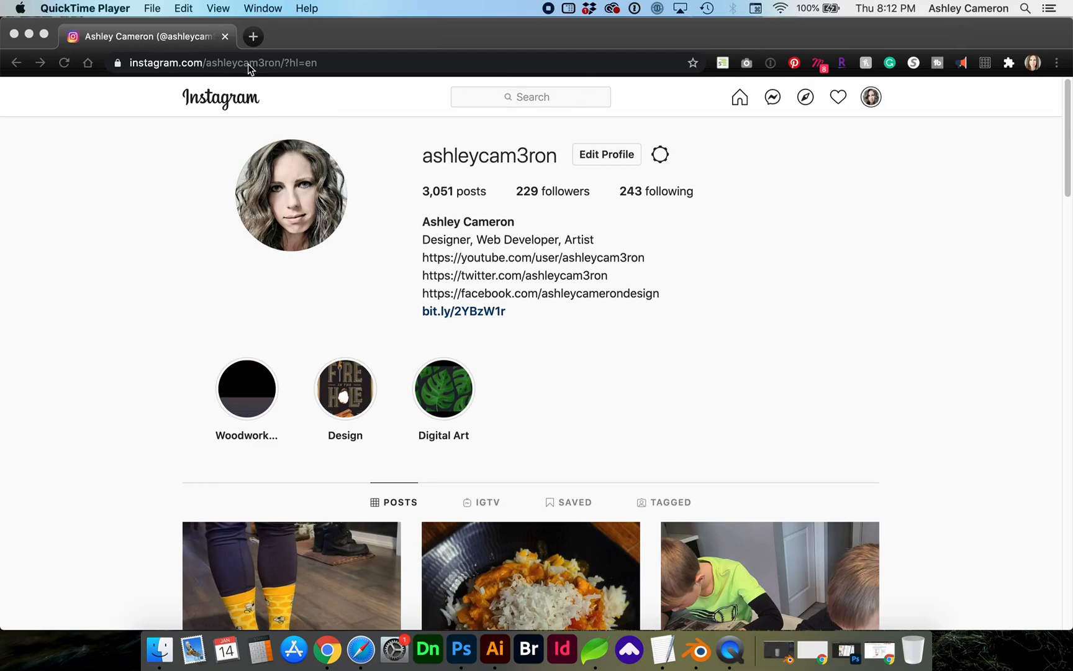
mouse_move(176, 251)
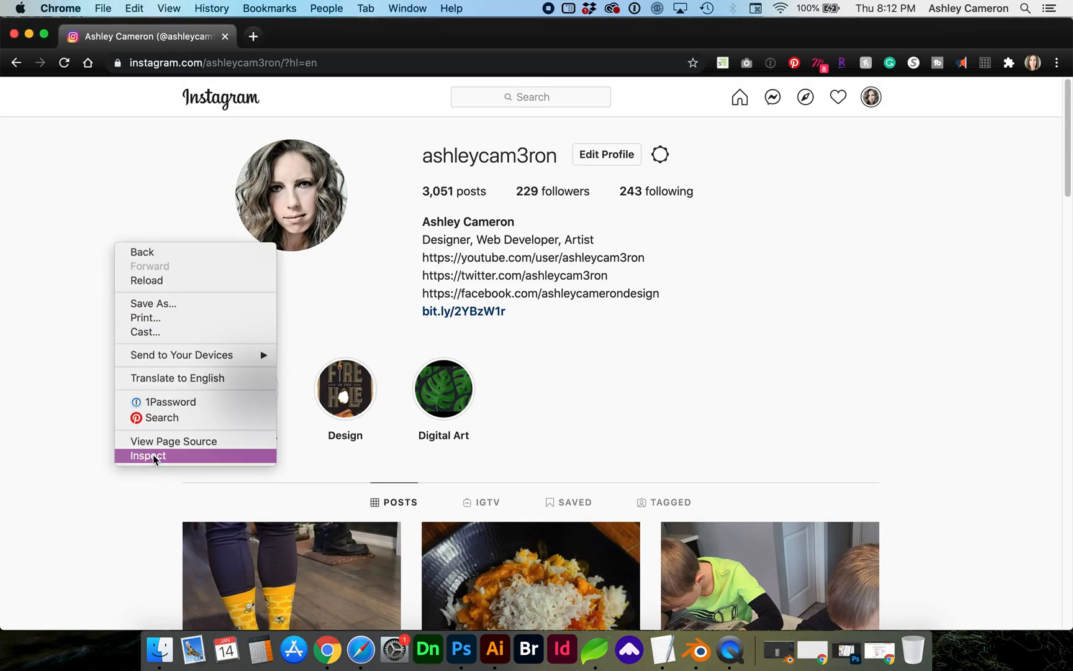
Launch Developer Tools from Chrome's menu via More Tools on the Instagram profile
left_click(148, 454)
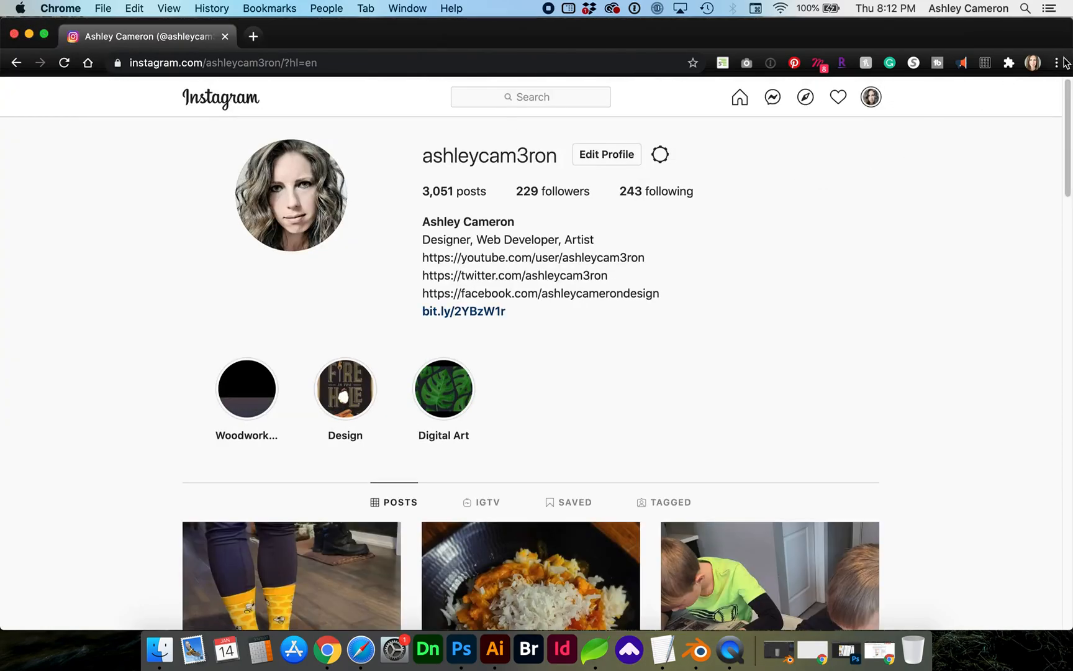
mouse_move(1057, 62)
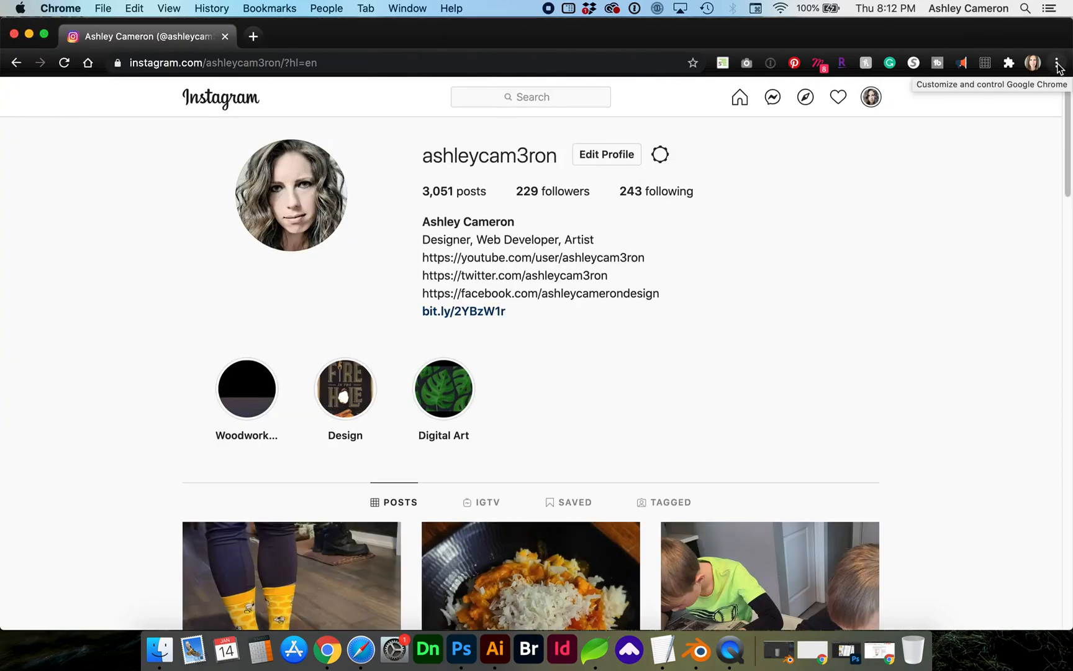
left_click(1058, 62)
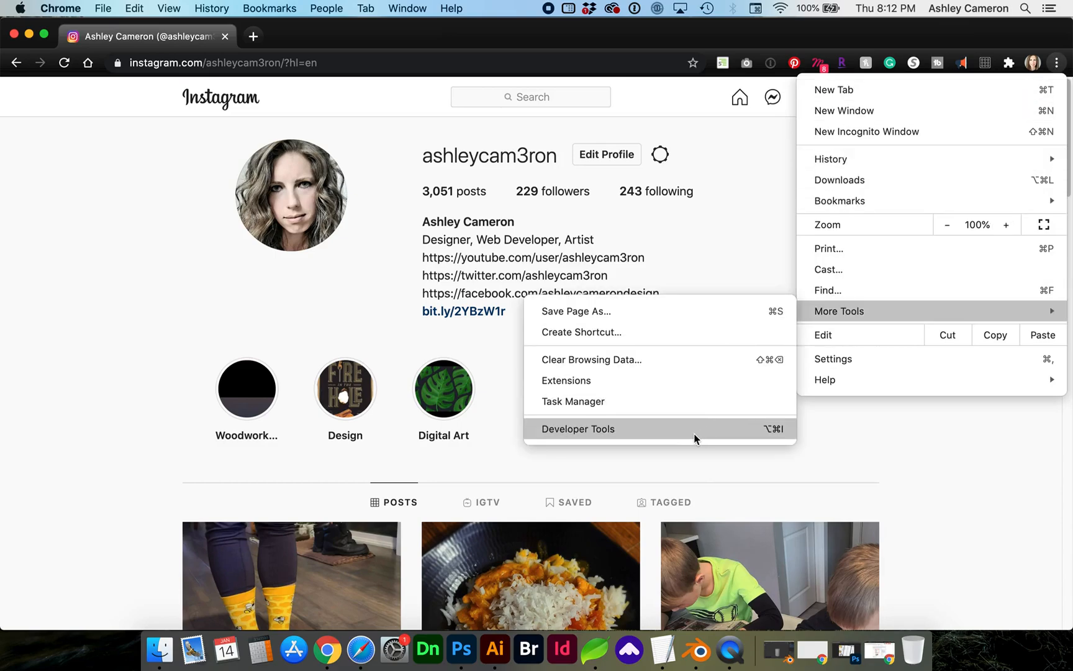
mouse_move(768, 435)
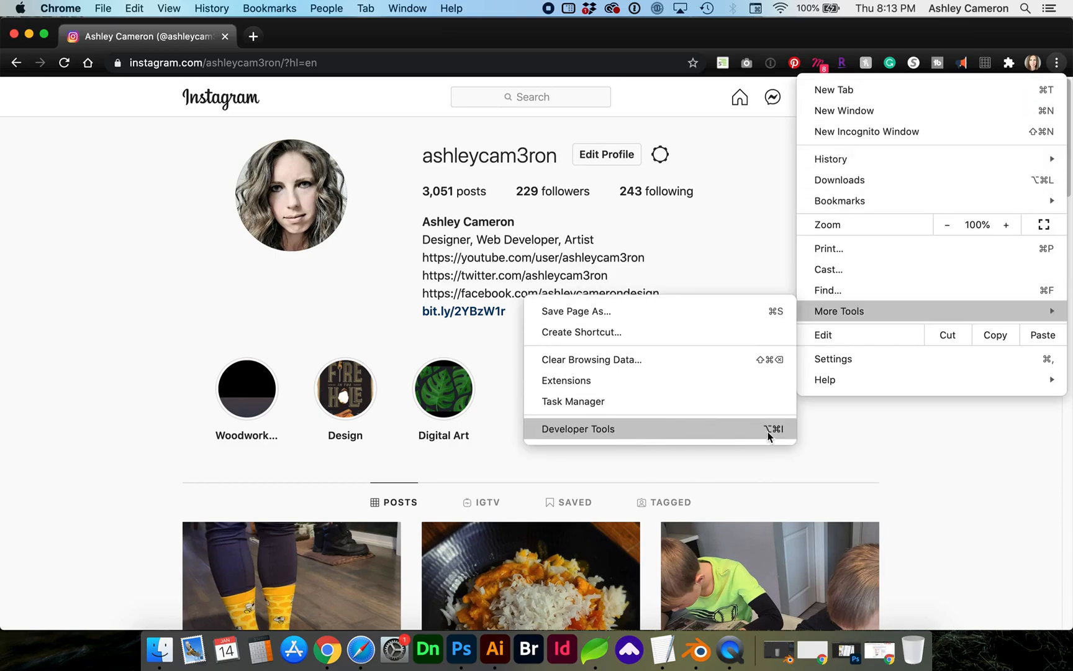
mouse_move(732, 434)
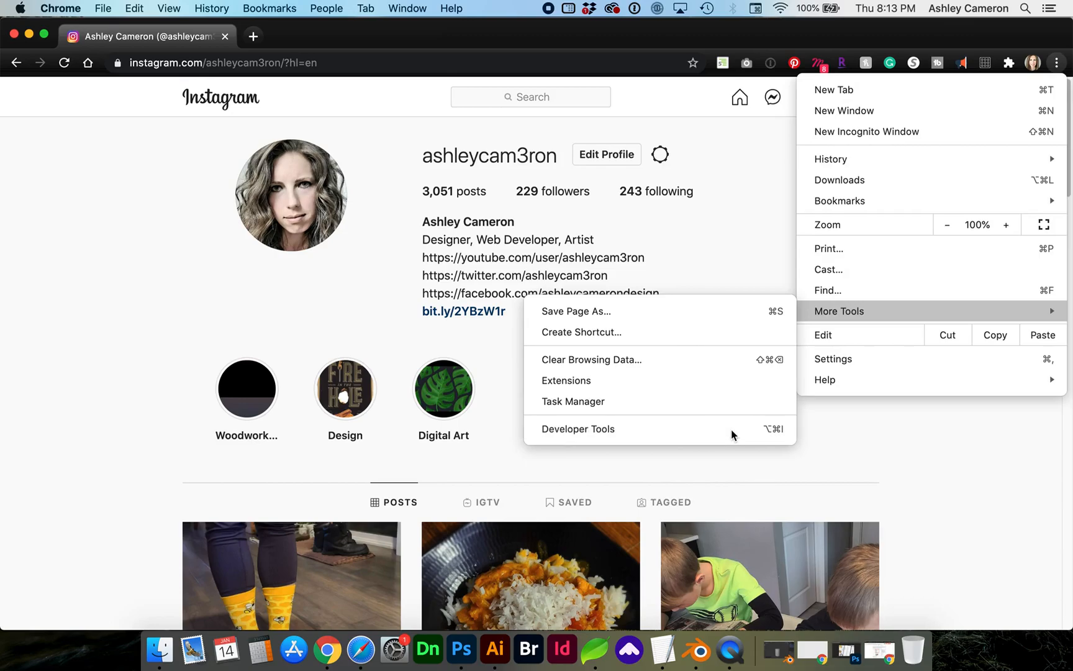
left_click(578, 428)
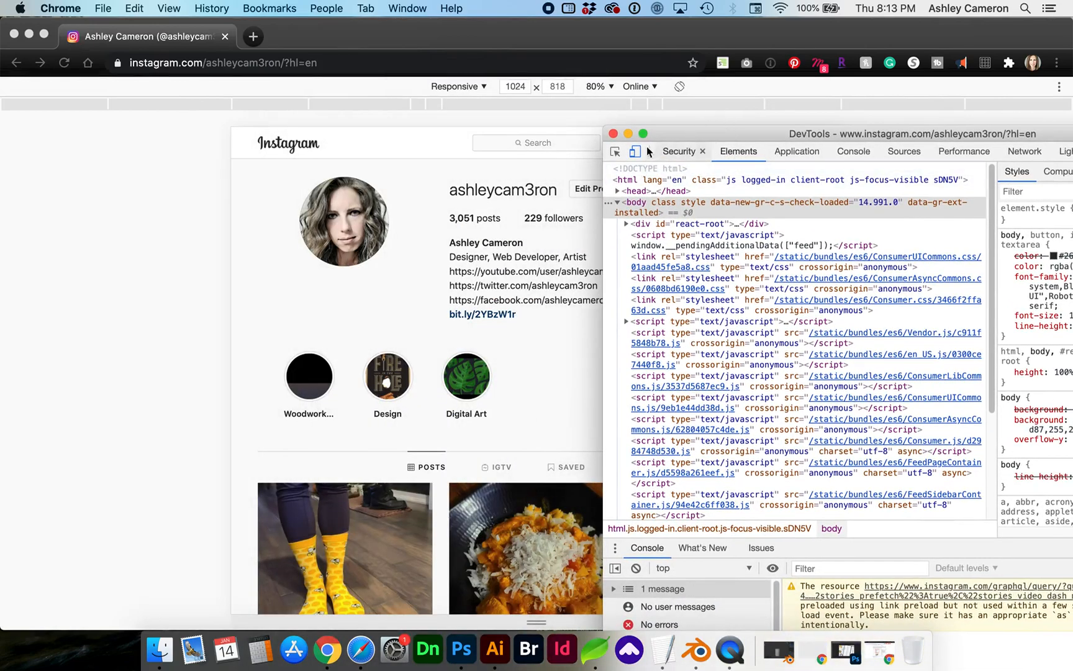
Toggle the device toolbar off and on, then put the DevTools window away
left_click(635, 152)
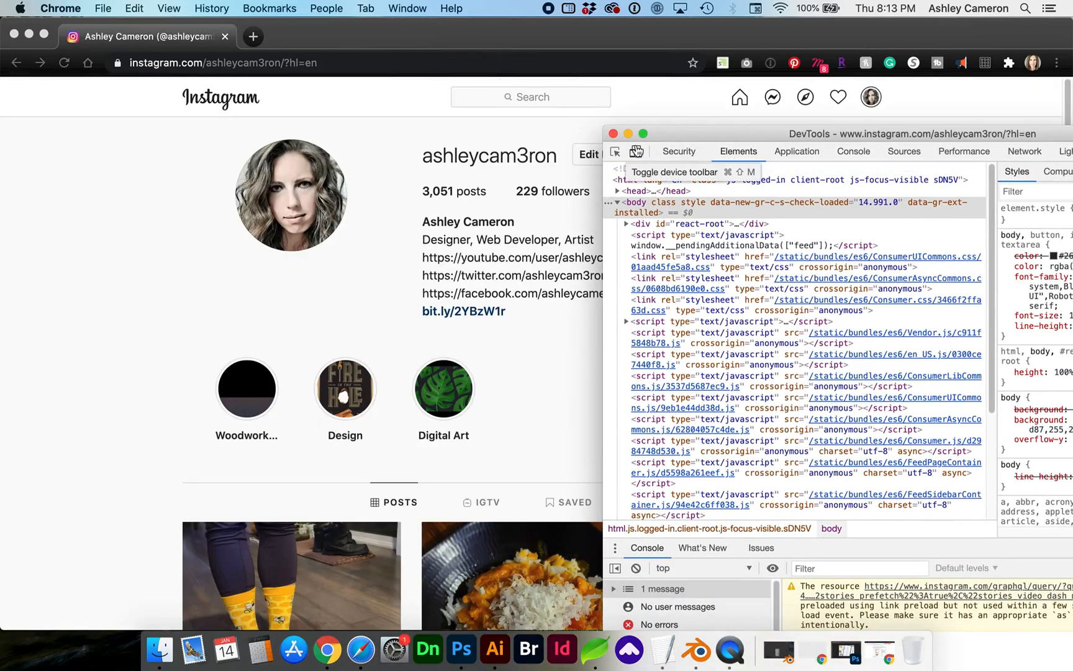
left_click(636, 151)
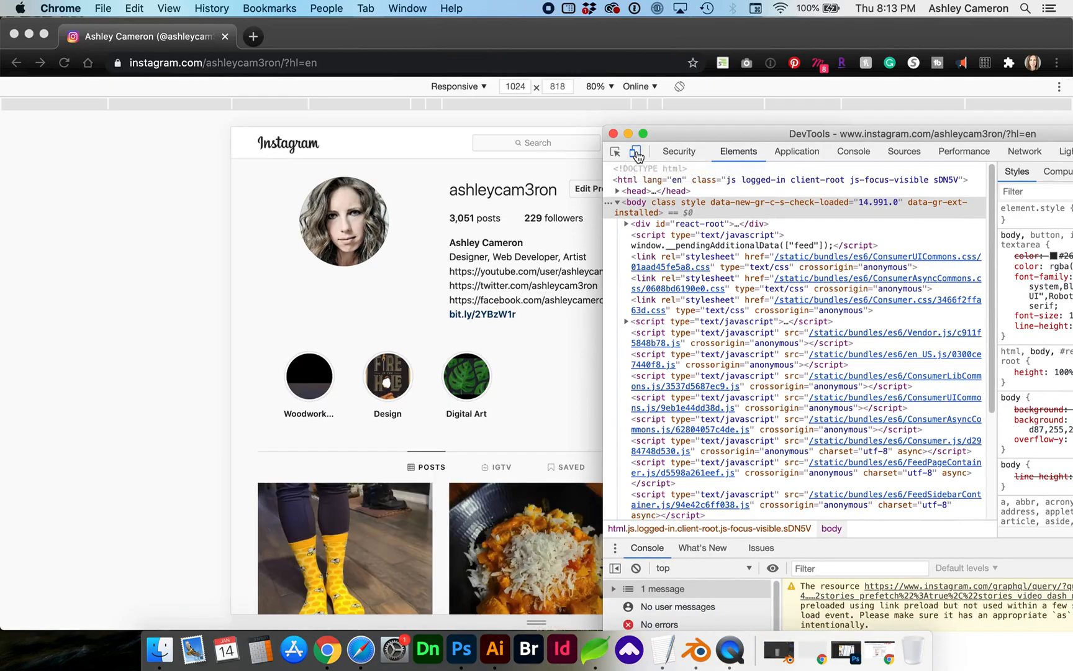
mouse_move(636, 152)
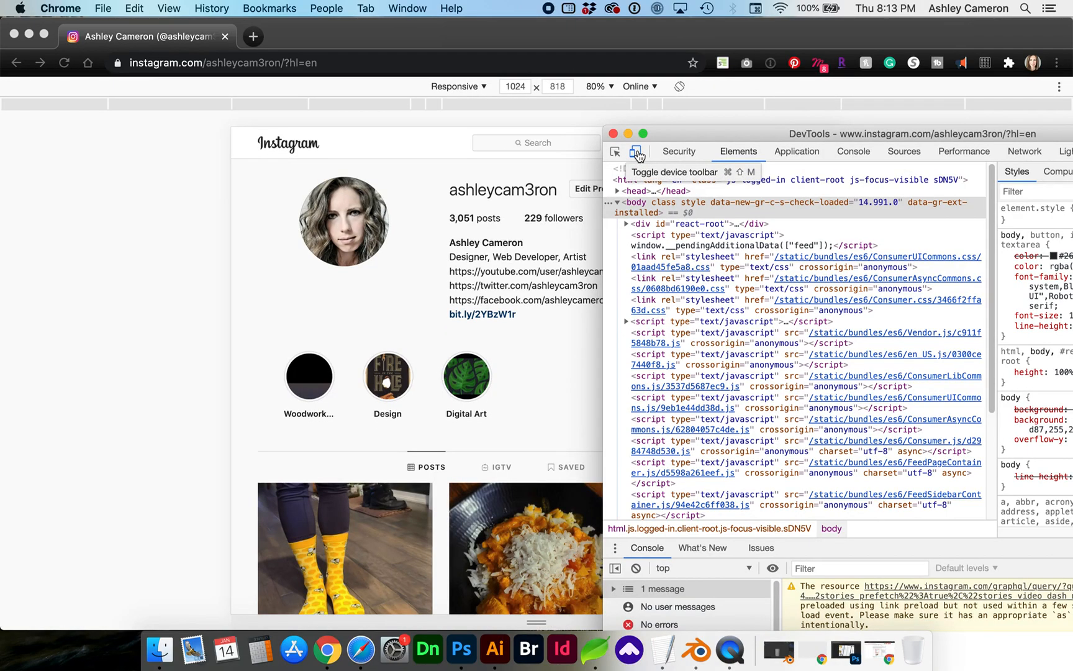
mouse_move(637, 151)
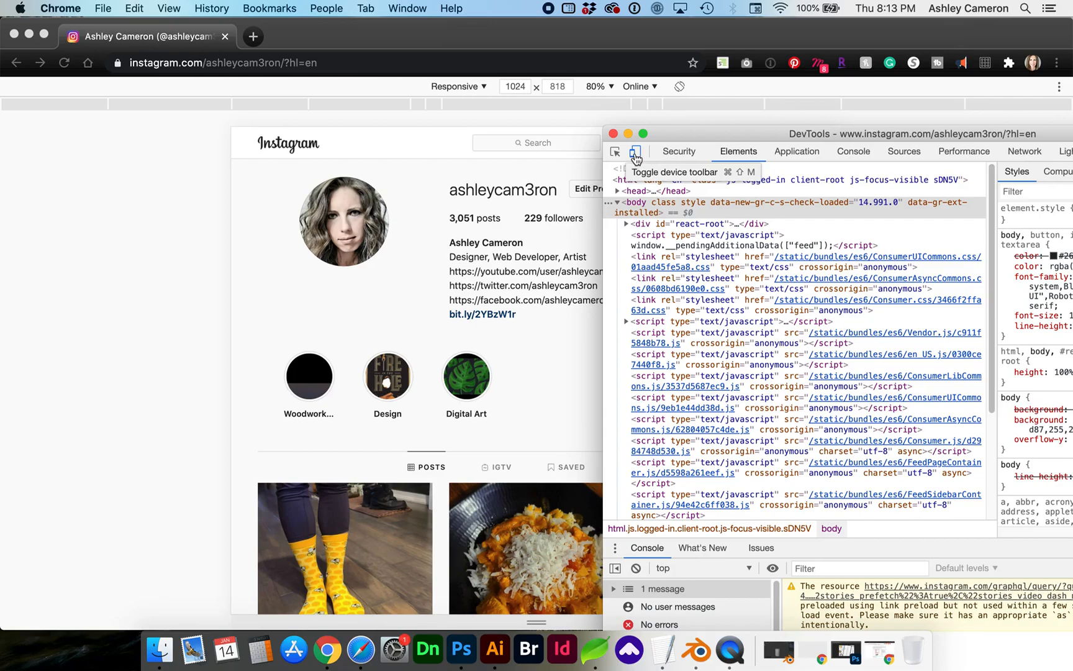
left_click(636, 151)
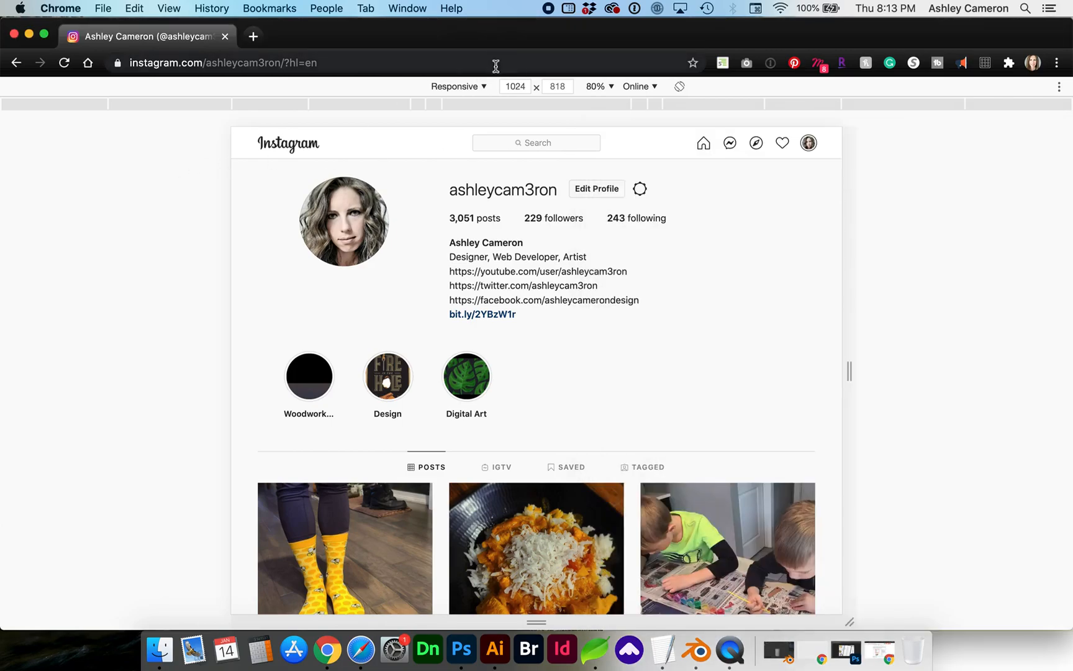
Choose iPhone X (375×812) from the device toolbar's emulation list
left_click(459, 87)
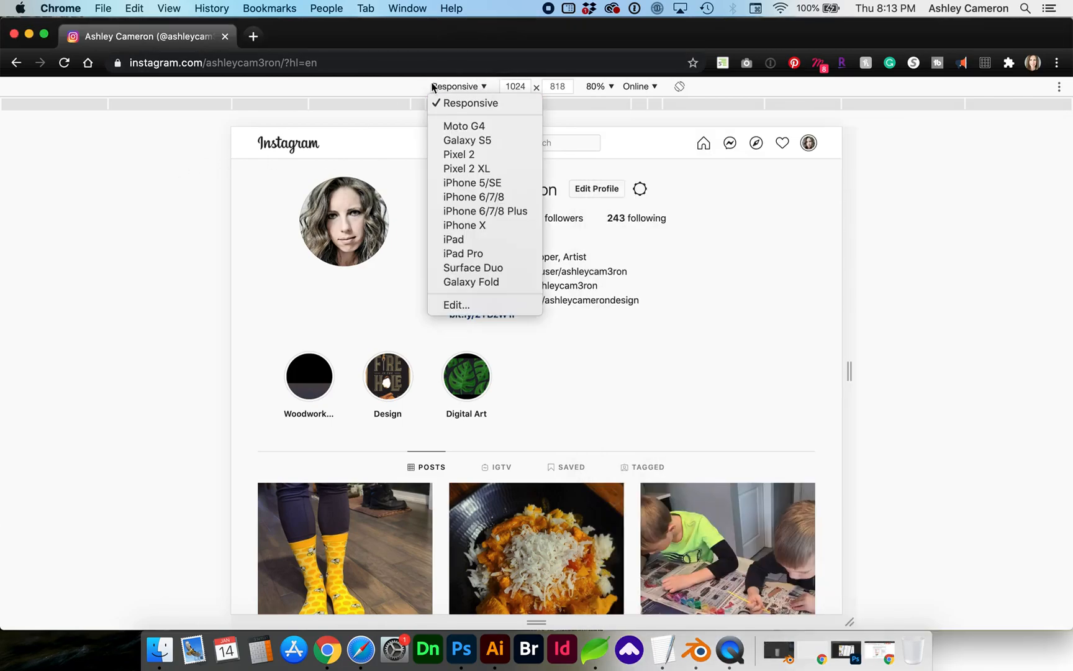
mouse_move(475, 90)
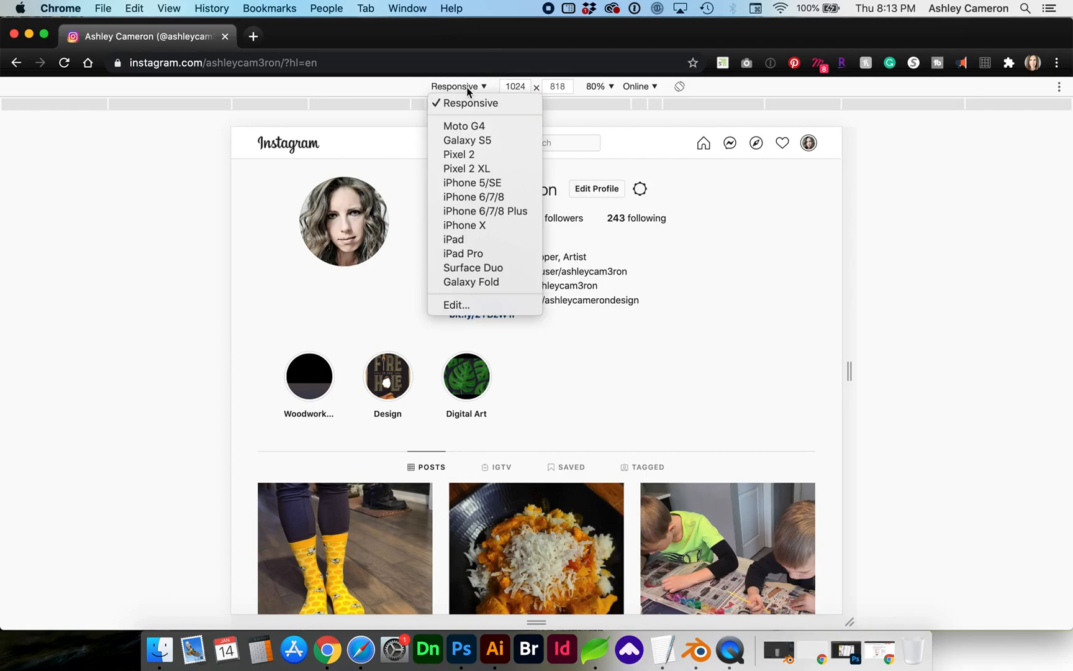
mouse_move(472, 225)
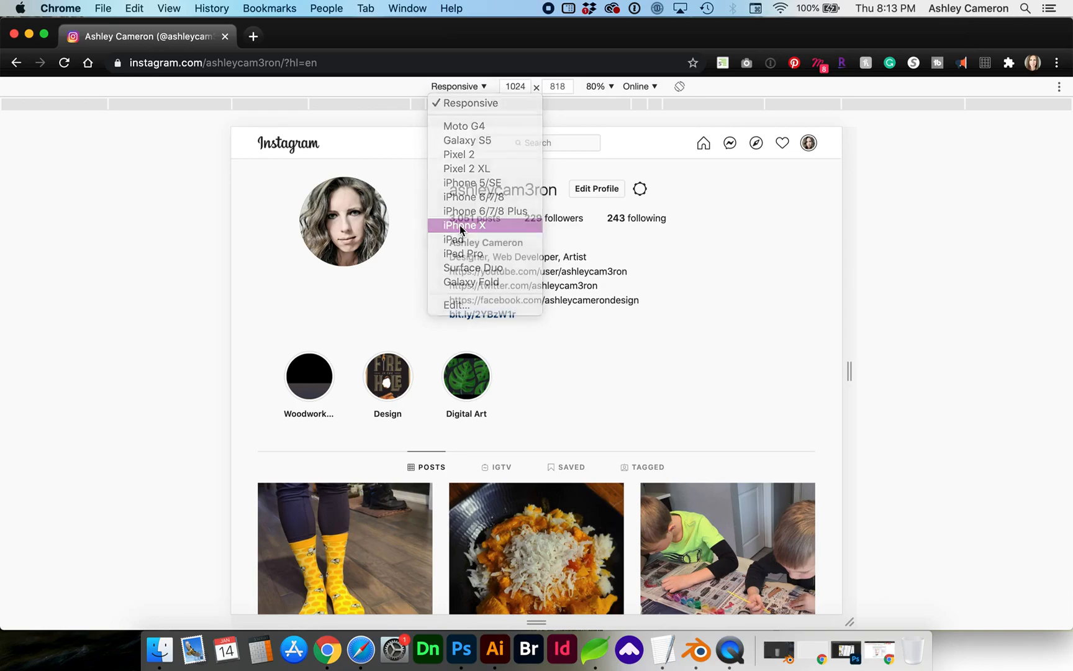
left_click(464, 224)
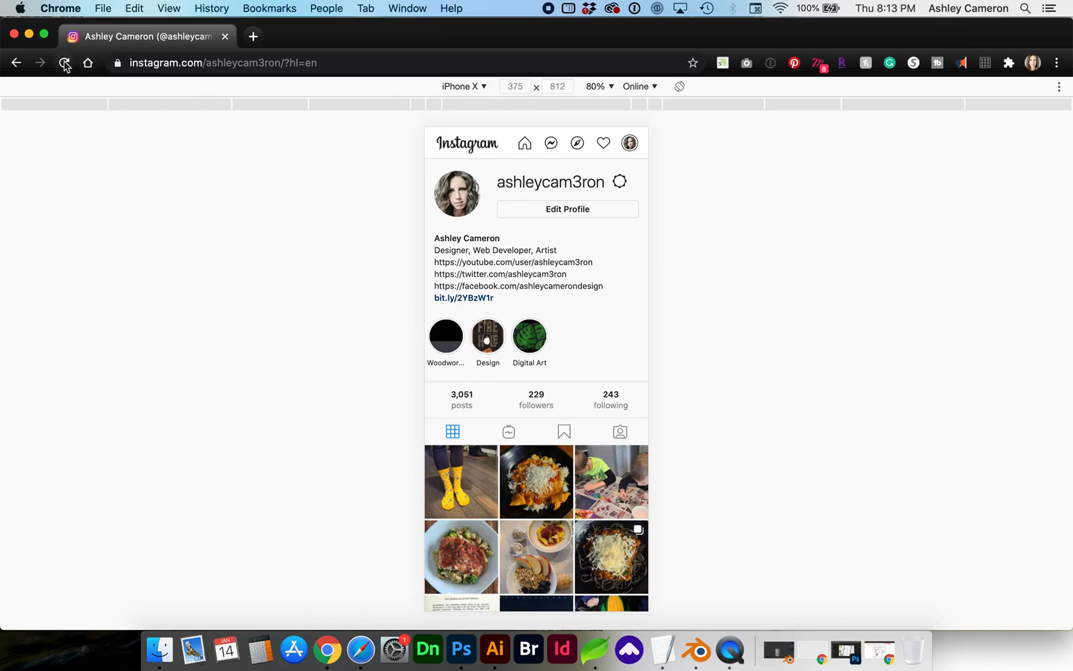
Reload the profile, start a new post from the bottom navigation and dismiss its file picker
left_click(62, 63)
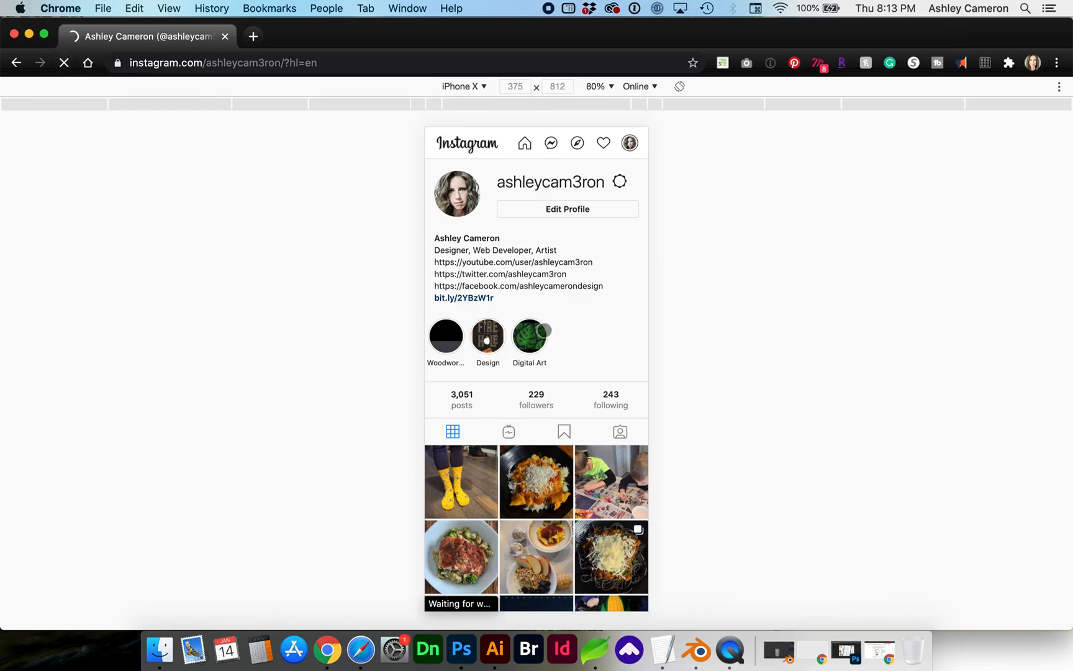
left_click(64, 62)
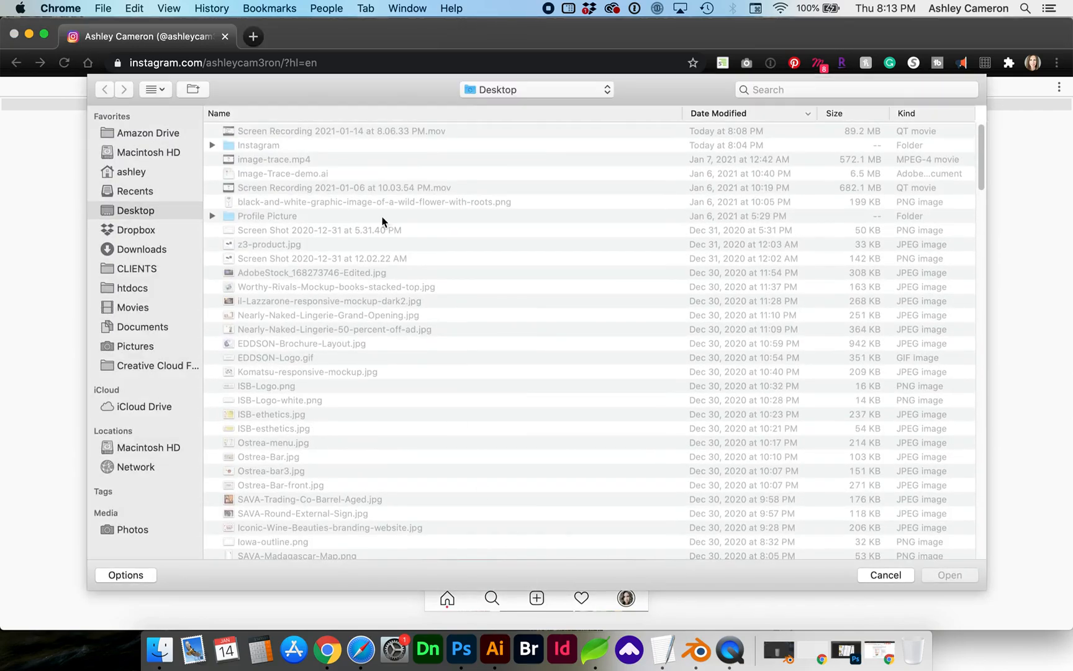
double_click(259, 145)
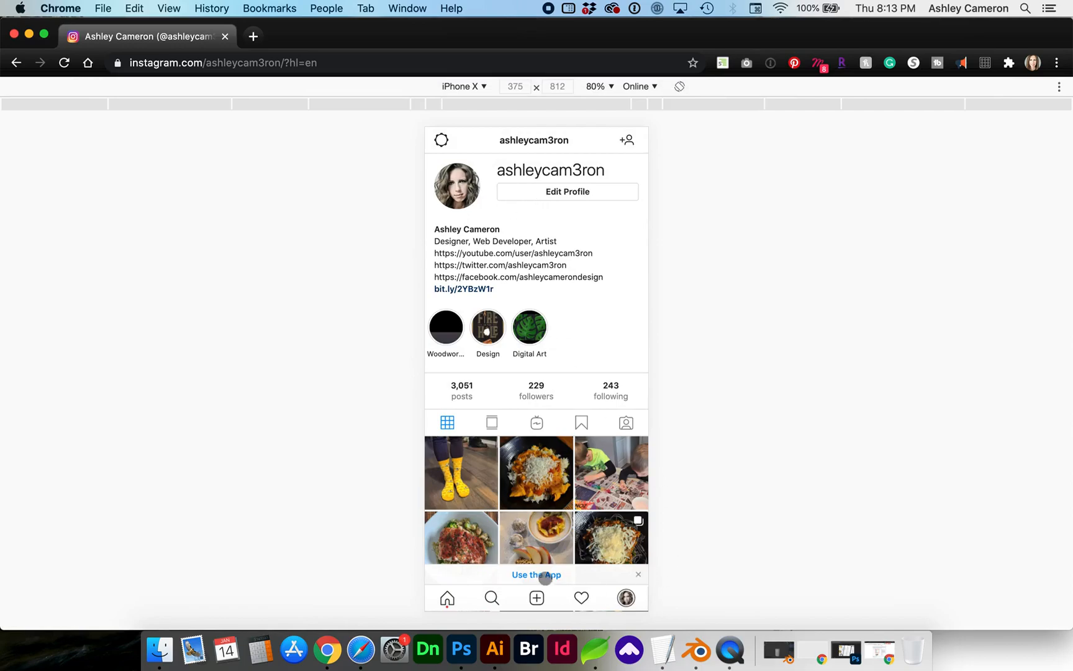
Go to the home feed, start a new story, browse the Instagram folder and cancel the picker
left_click(447, 597)
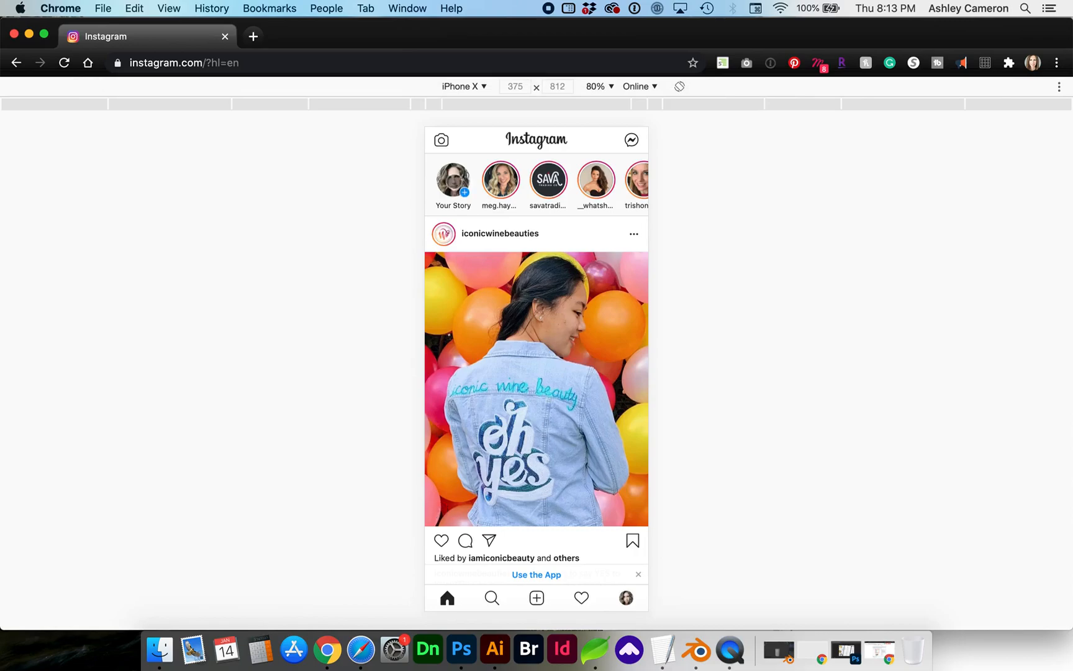
left_click(453, 179)
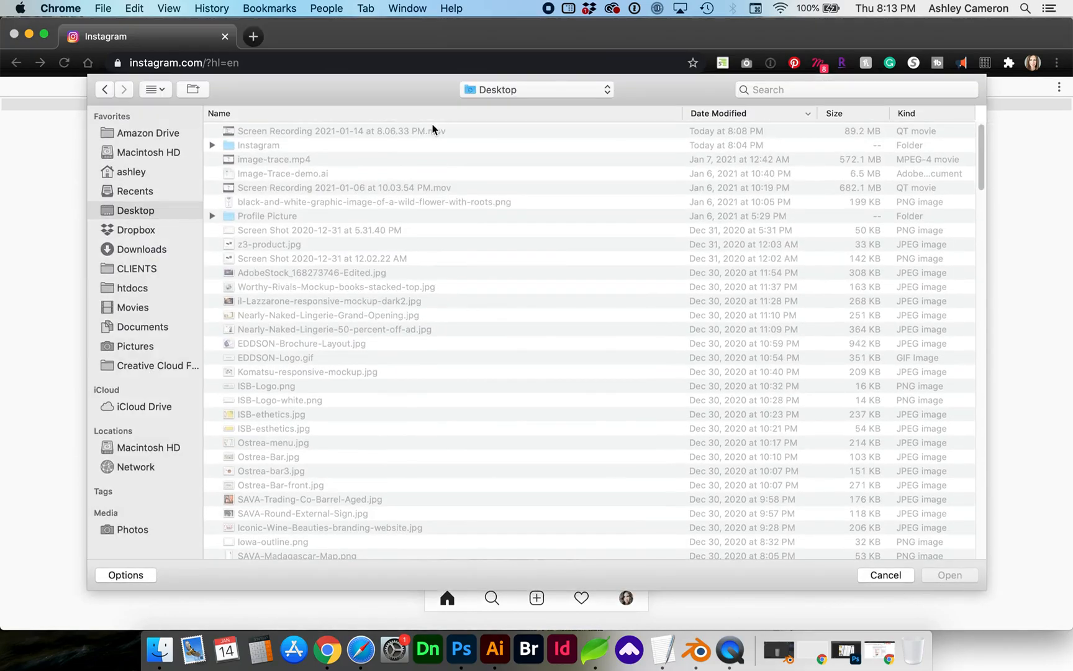
left_click(885, 575)
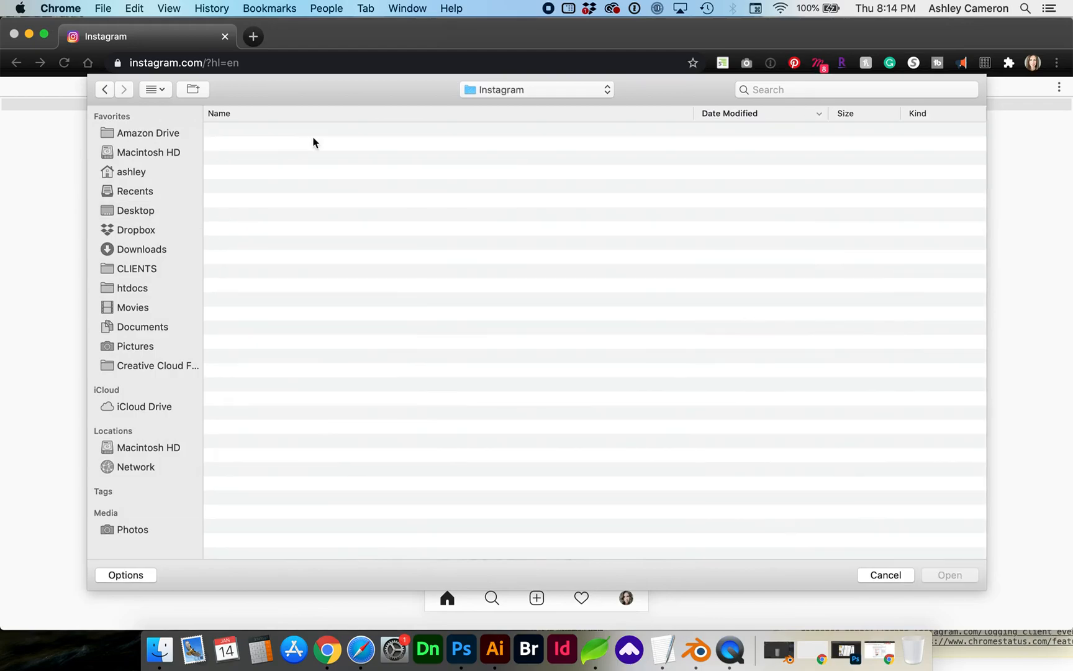
left_click(886, 576)
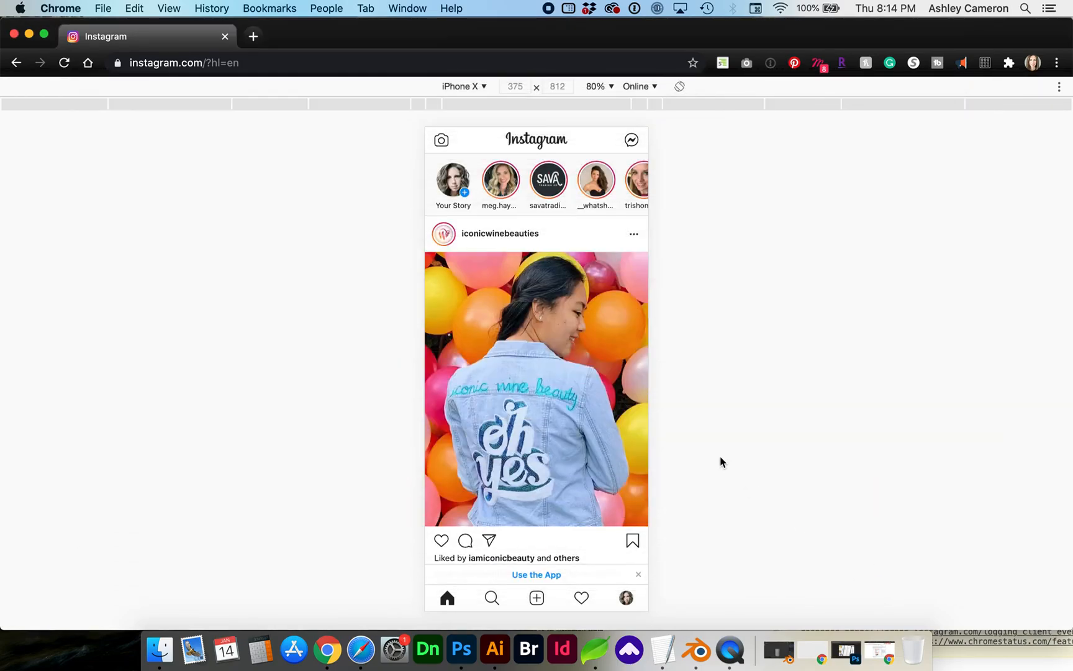